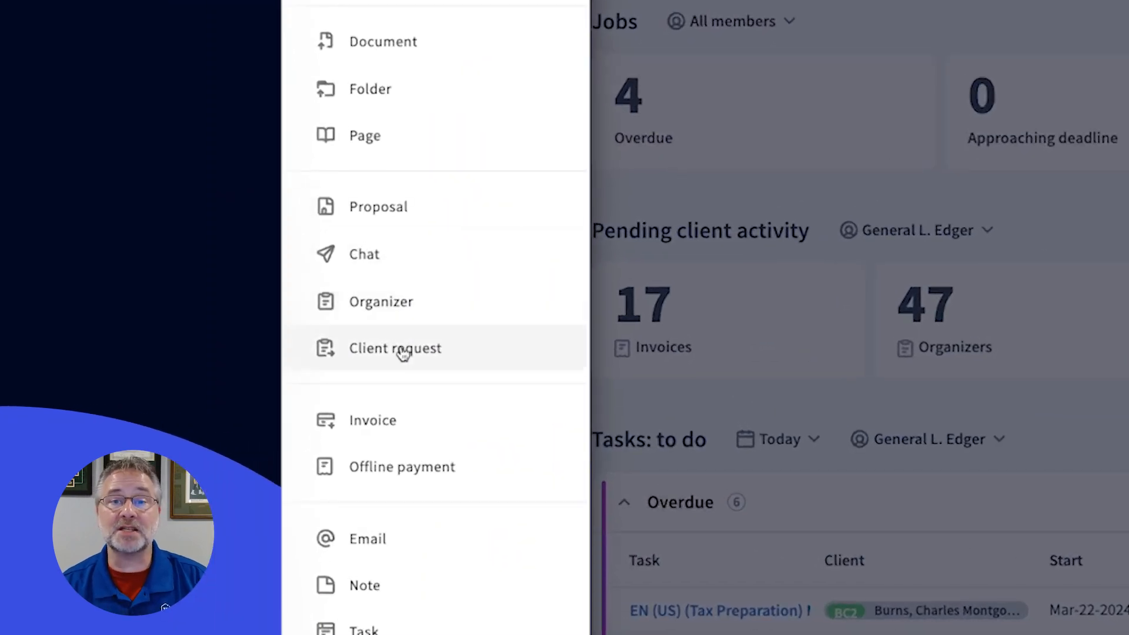
# Start a new client request from the New menu
pyautogui.click(395, 347)
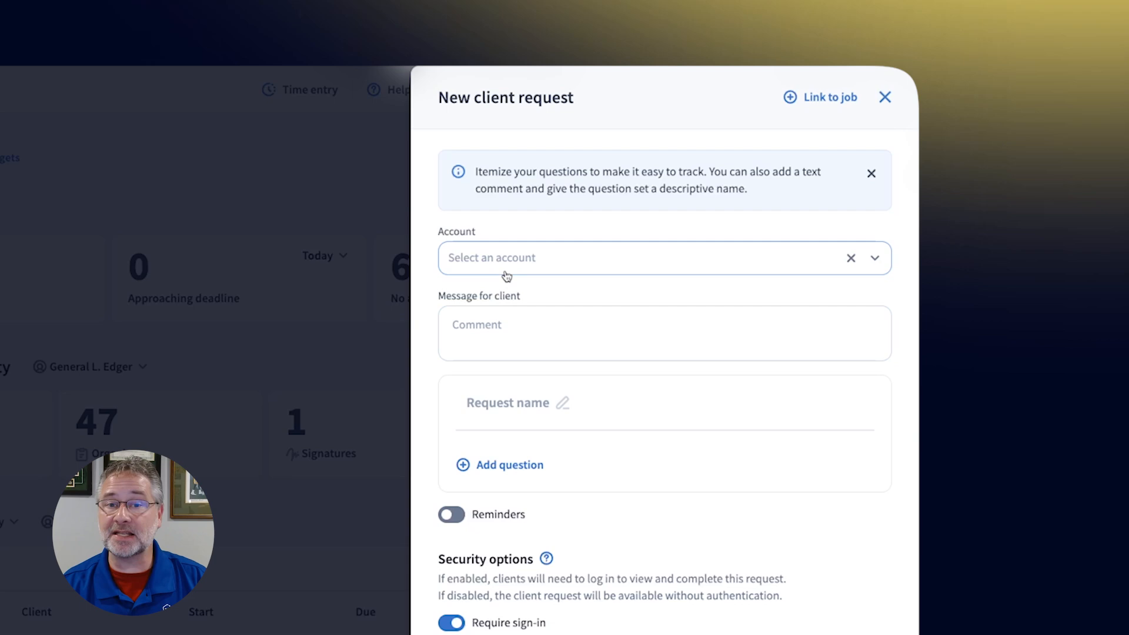
# Choose the client account the '2023 Return: missing info' request is for
pyautogui.click(499, 464)
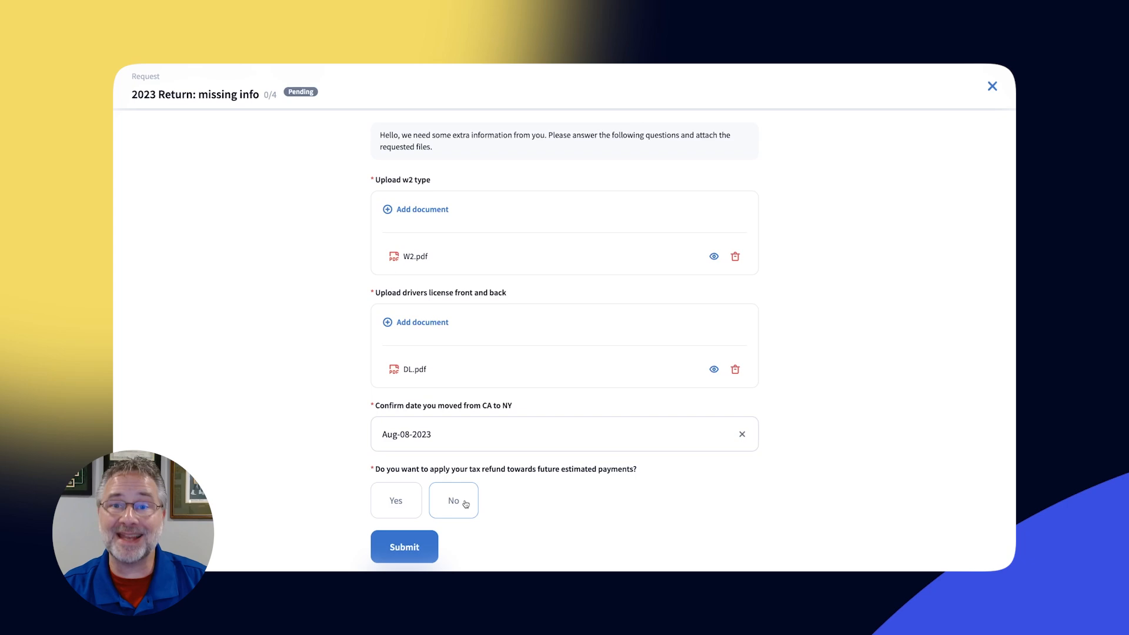
# Answer No to applying the refund and submit the request
pyautogui.click(452, 501)
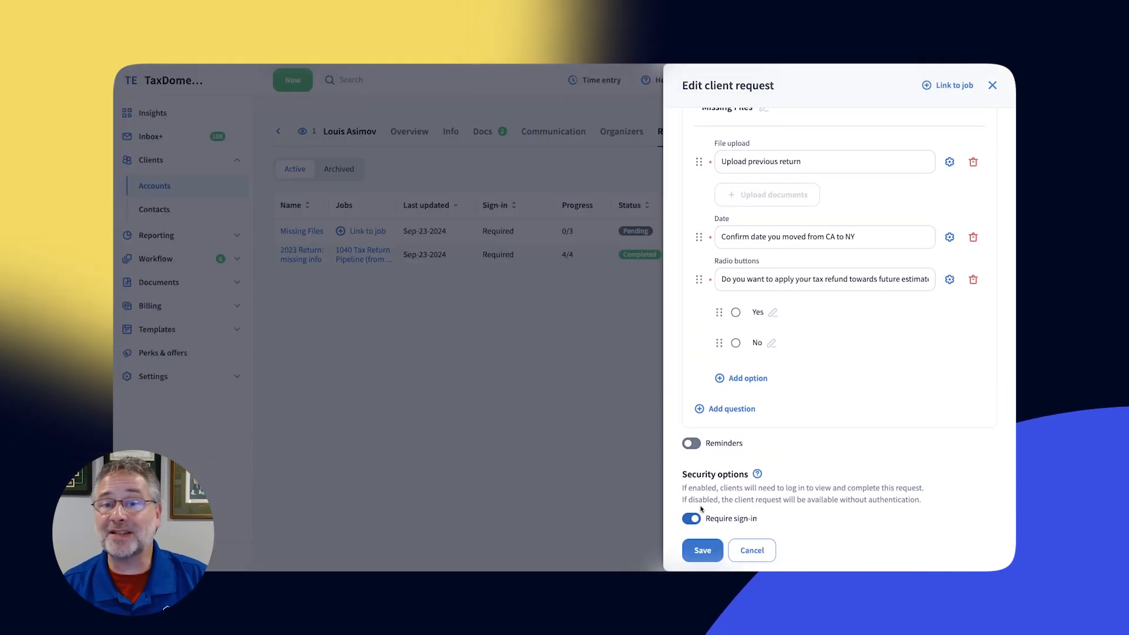
pyautogui.click(691, 518)
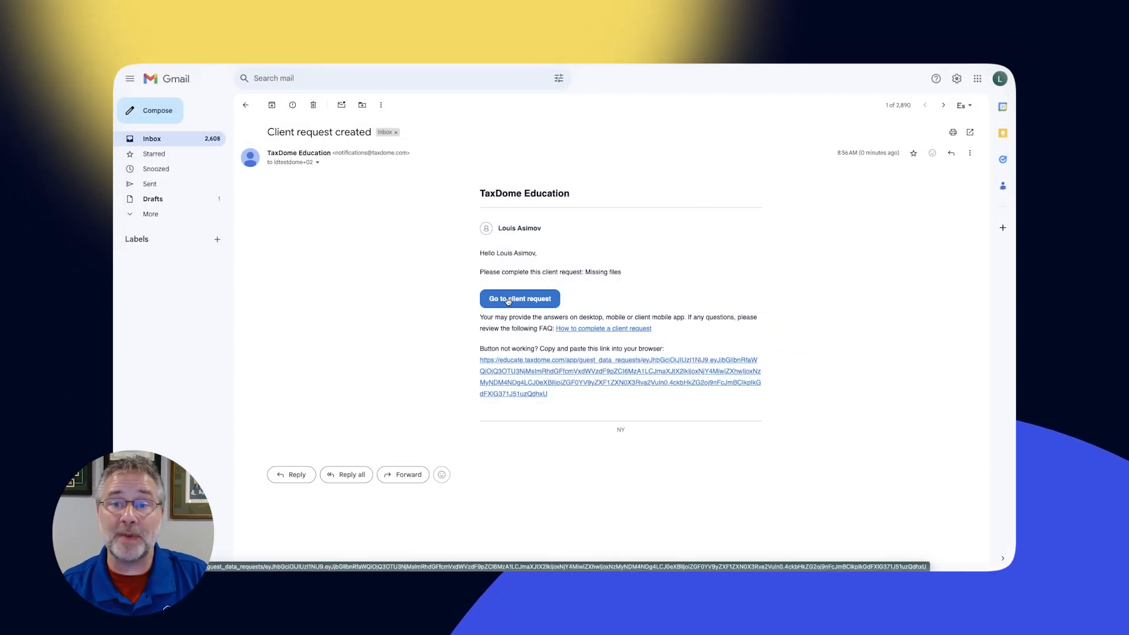
# Follow the email's Go to client request link back into TaxDome
pyautogui.click(519, 298)
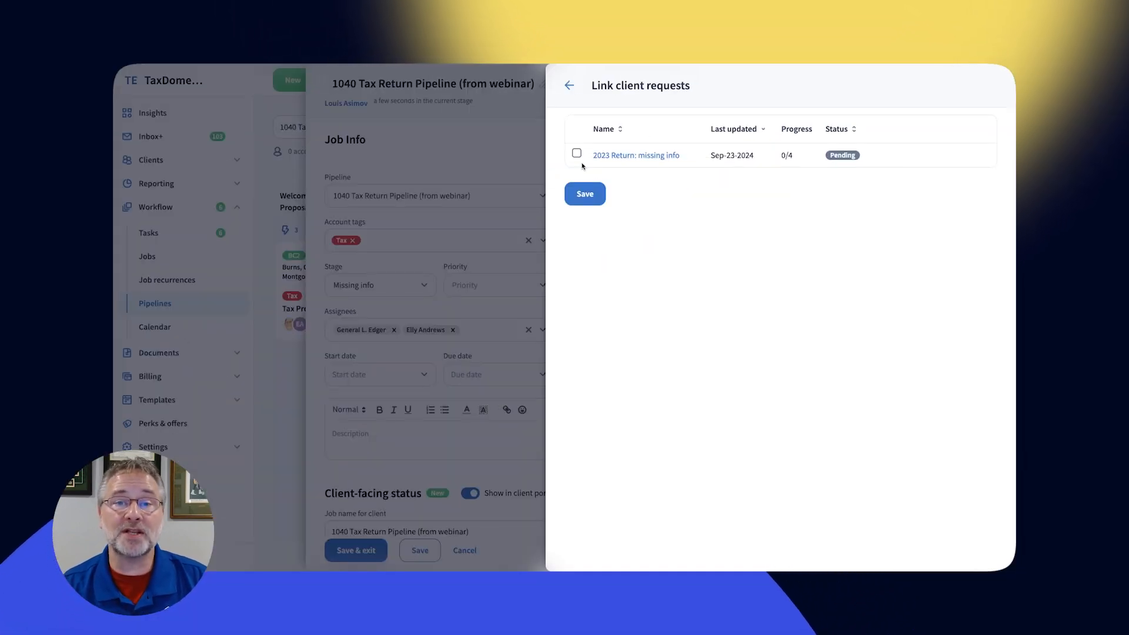
# Link '2023 Return: missing info' to the 1040 job and save
pyautogui.click(569, 85)
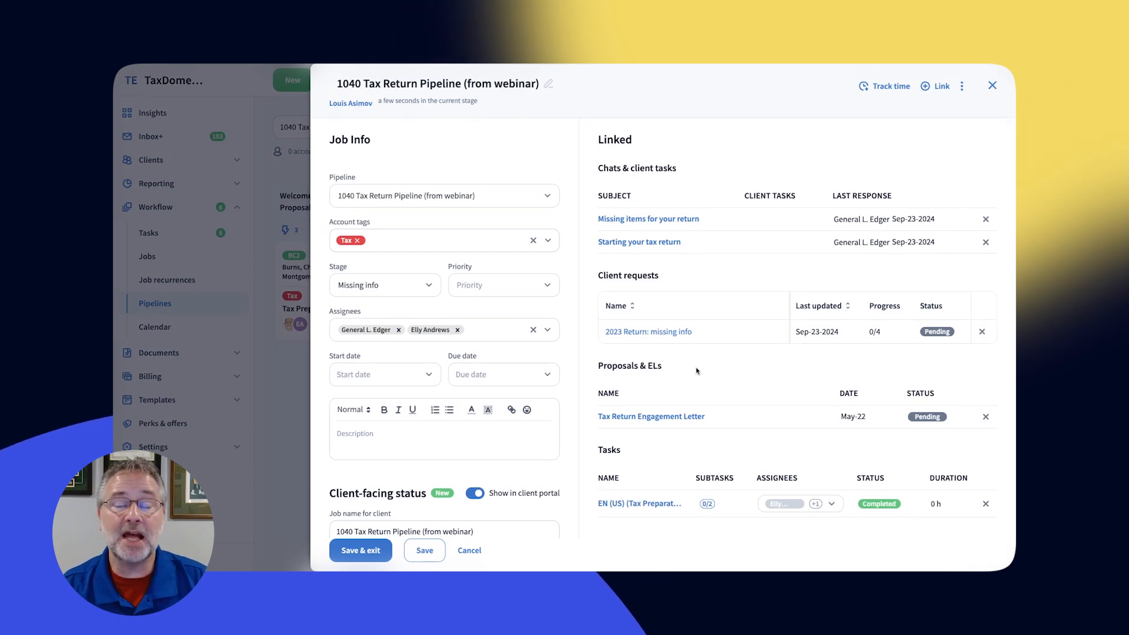
pyautogui.moveTo(735, 251)
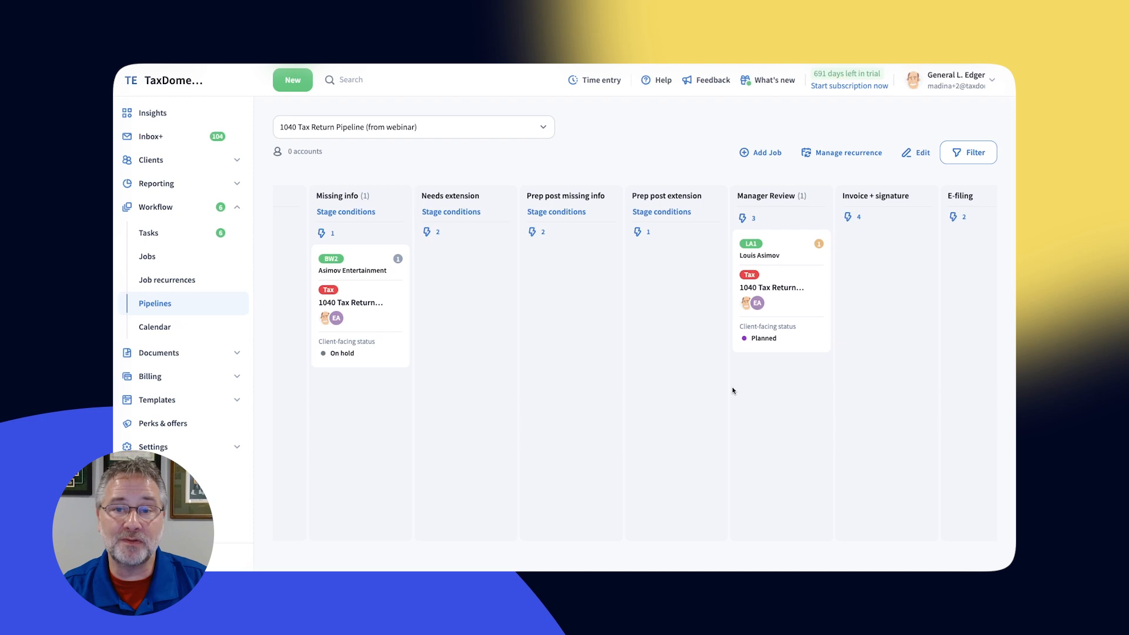
pyautogui.click(780, 287)
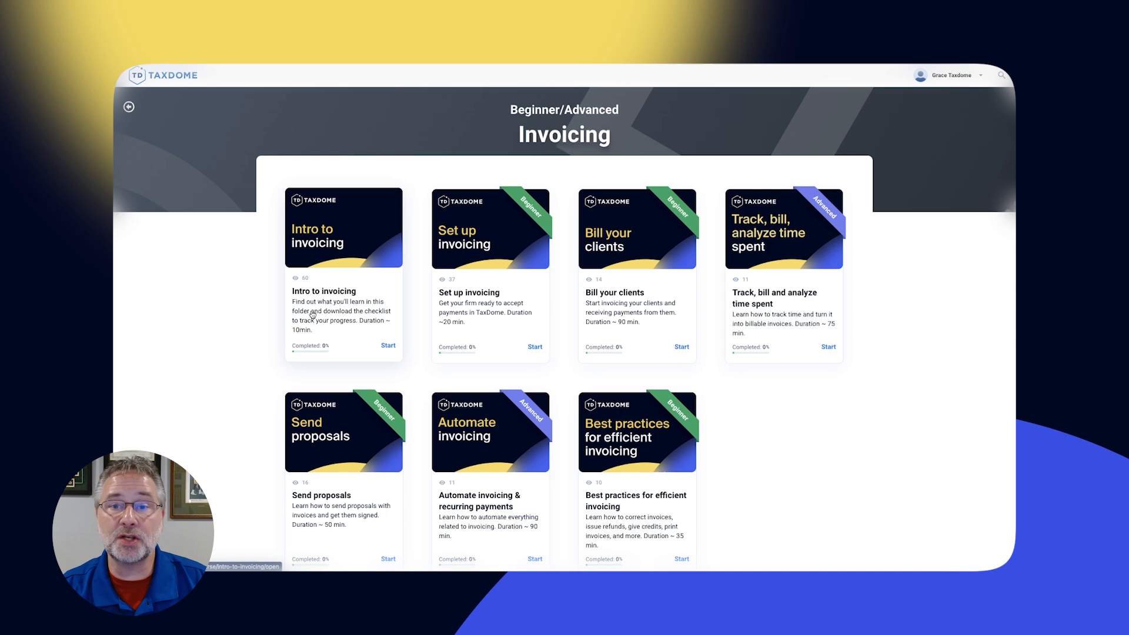
pyautogui.moveTo(783, 259)
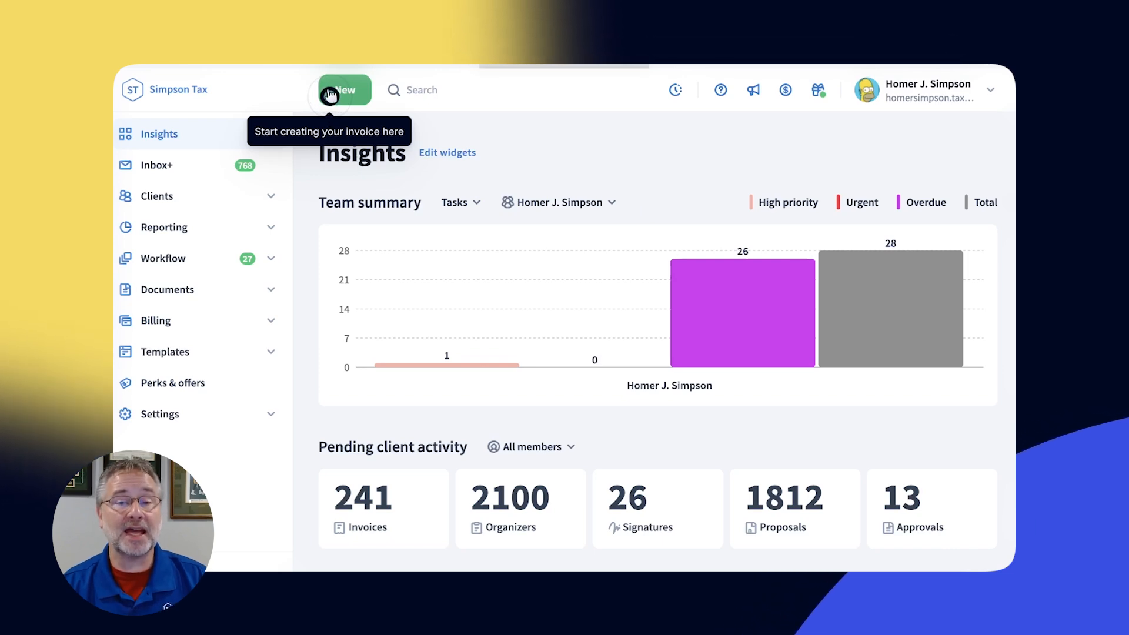
pyautogui.click(345, 90)
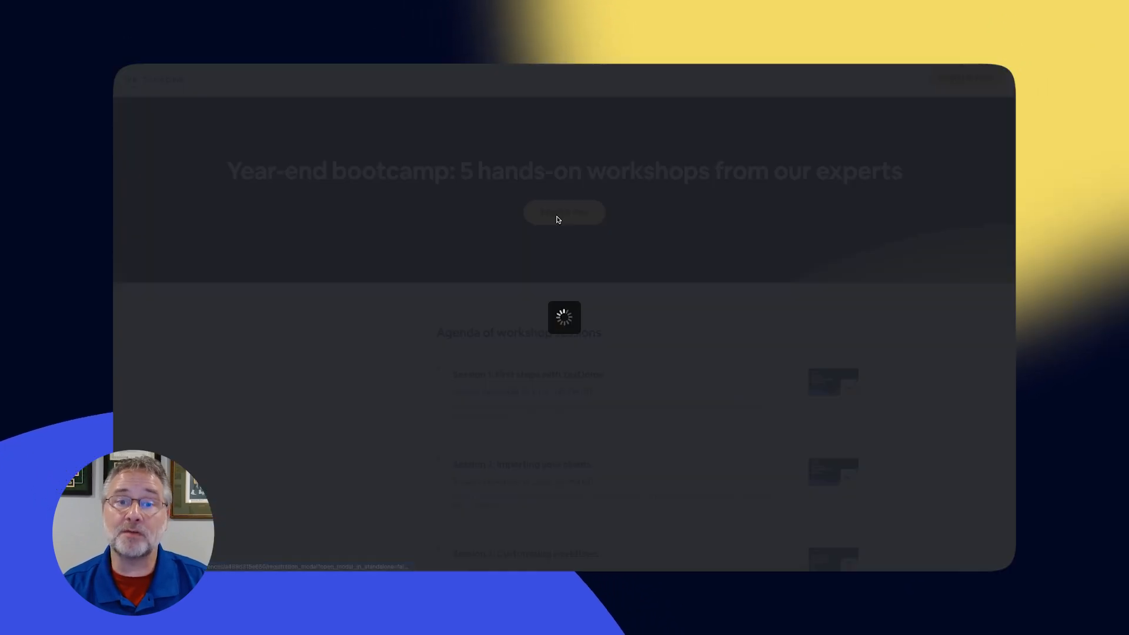
# Type 'General' into the bootcamp registration form's name field
pyautogui.write('General')
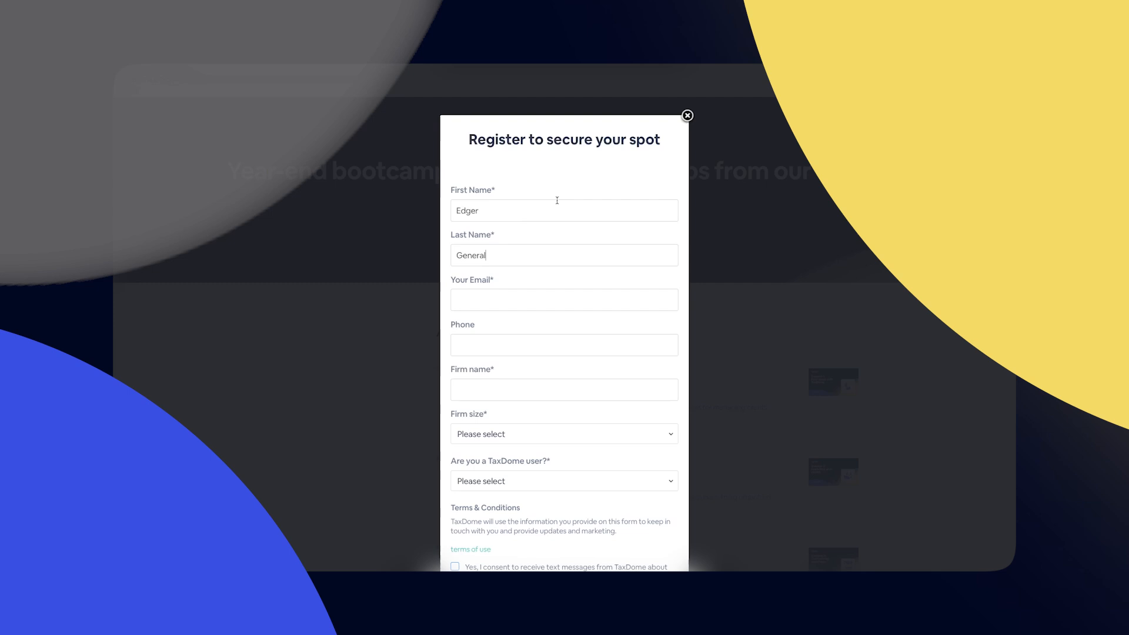